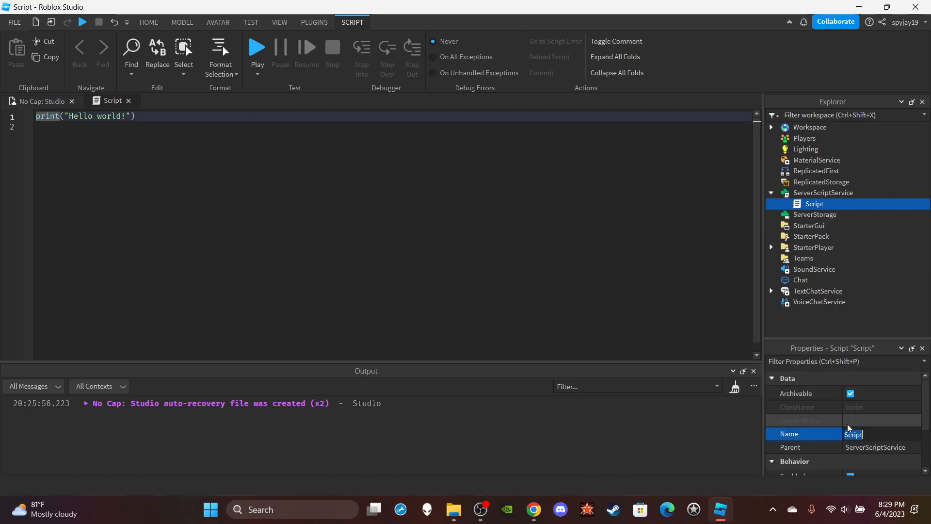
# Name the script HeightScript and declare local AllowedUsers = {"spyjay19"}.
pyautogui.write('HeightScript')
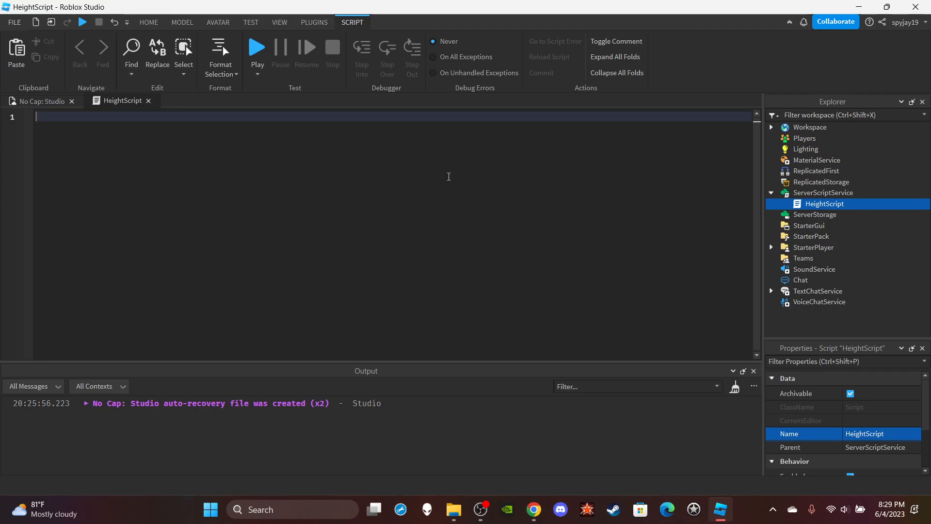
pyautogui.write('local AllowedUsers =')
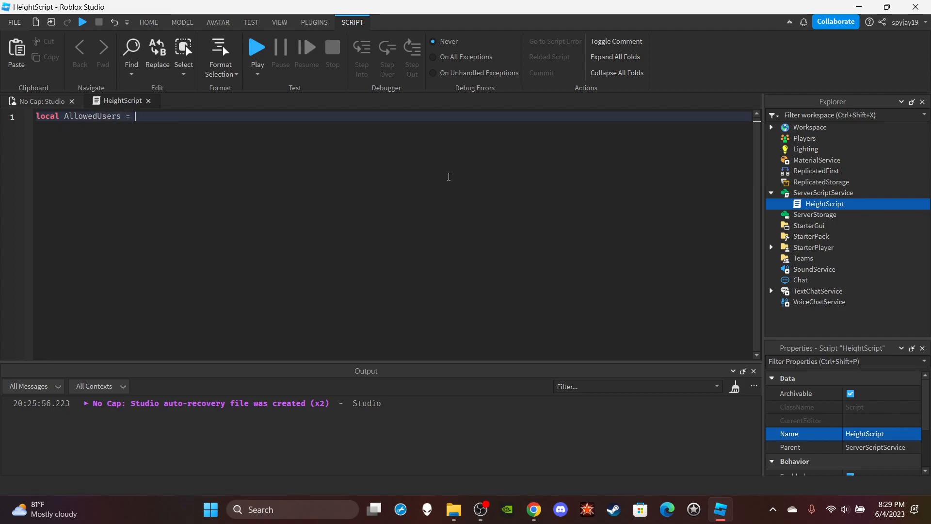
pyautogui.write('{}')
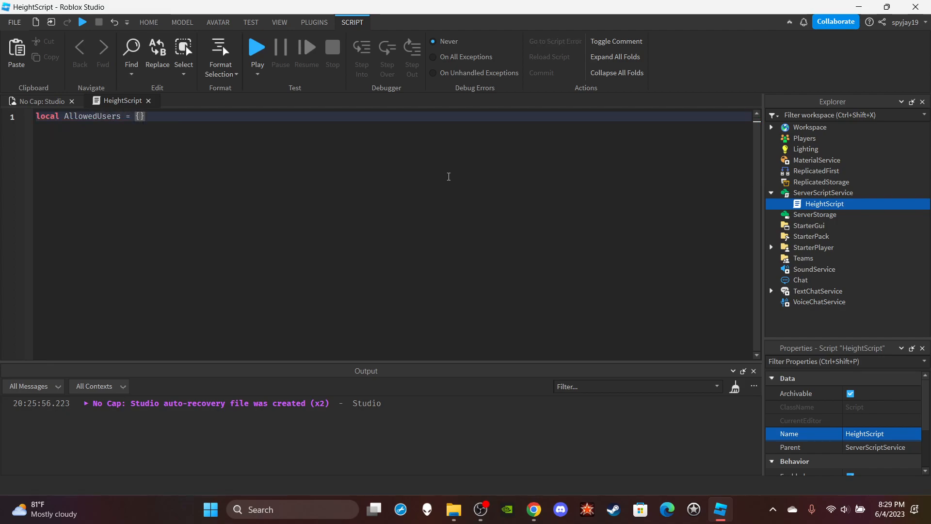
pyautogui.write('"spyjay"')
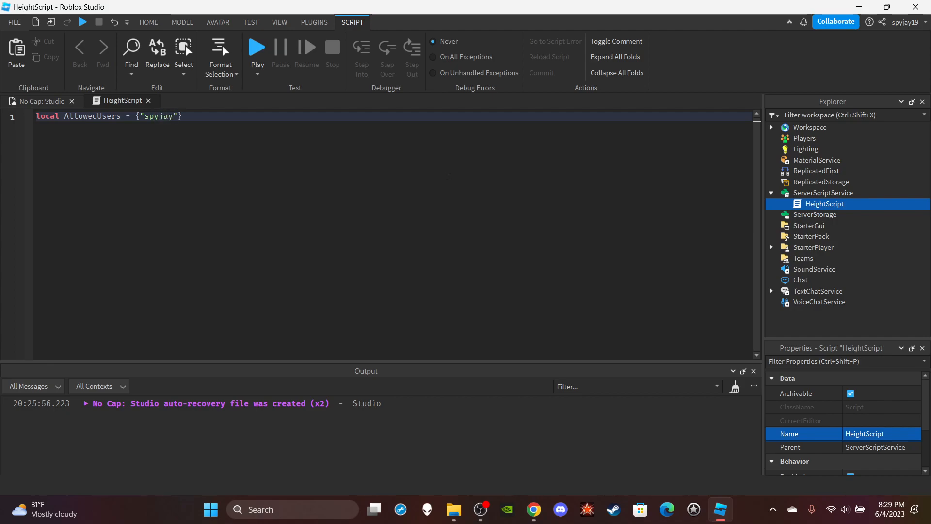
pyautogui.write('19')
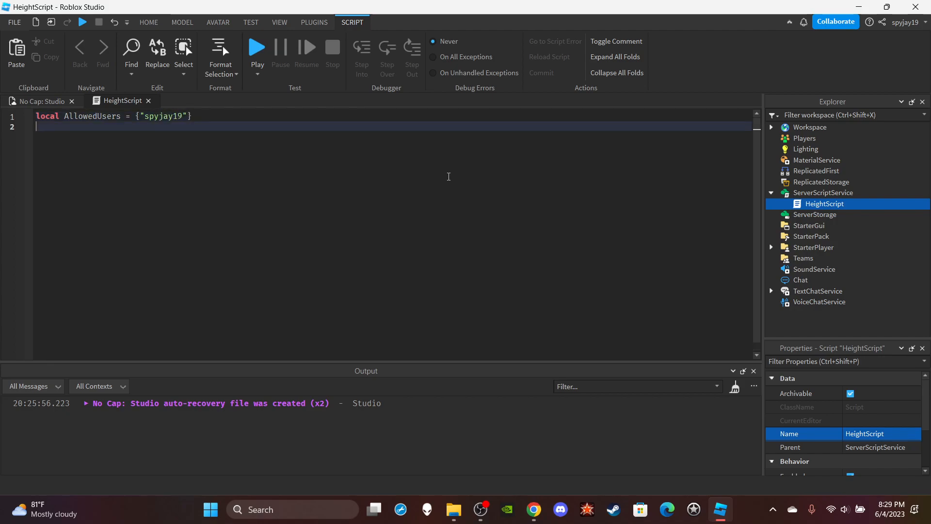
# Connect game.Players.PlayerAdded(plr) and, inside it, plr.Chatted(msg).
pyautogui.write('game')
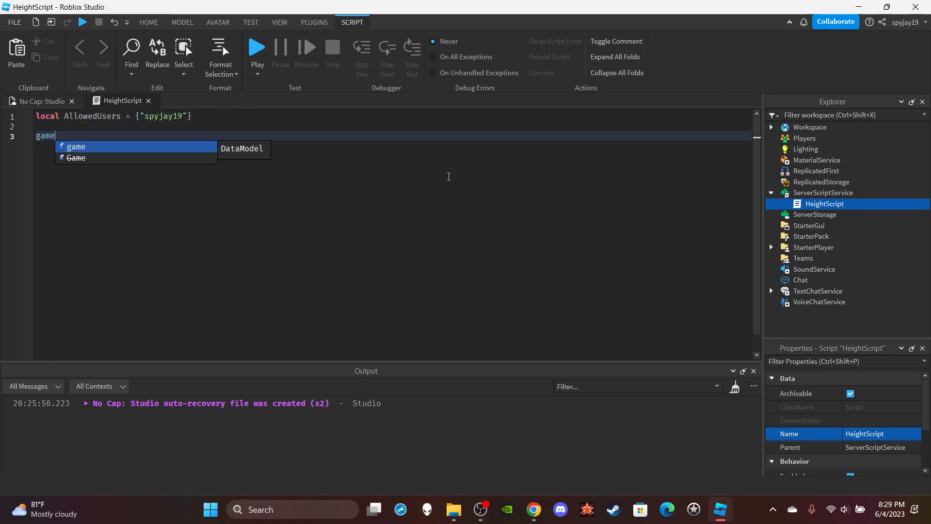
pyautogui.write('.Players.PlayerAdded:Connect(function')
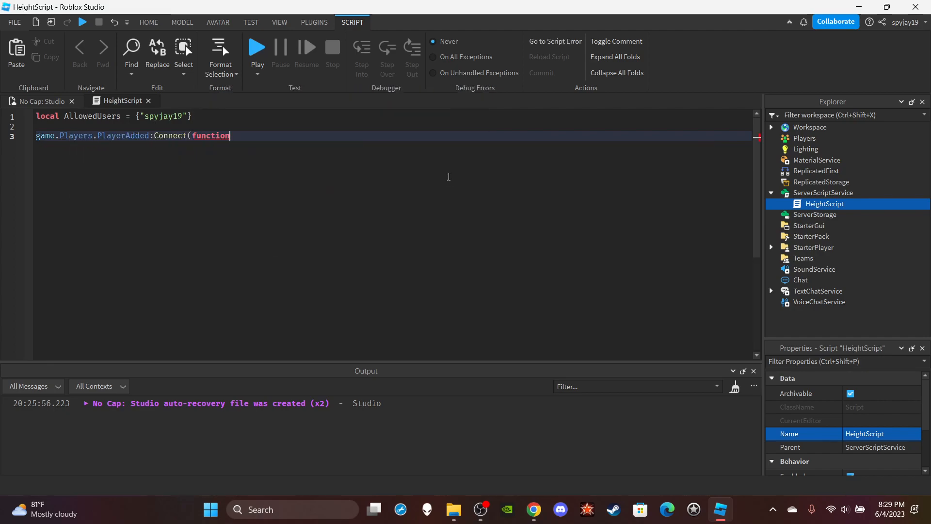
pyautogui.write('(plr)')
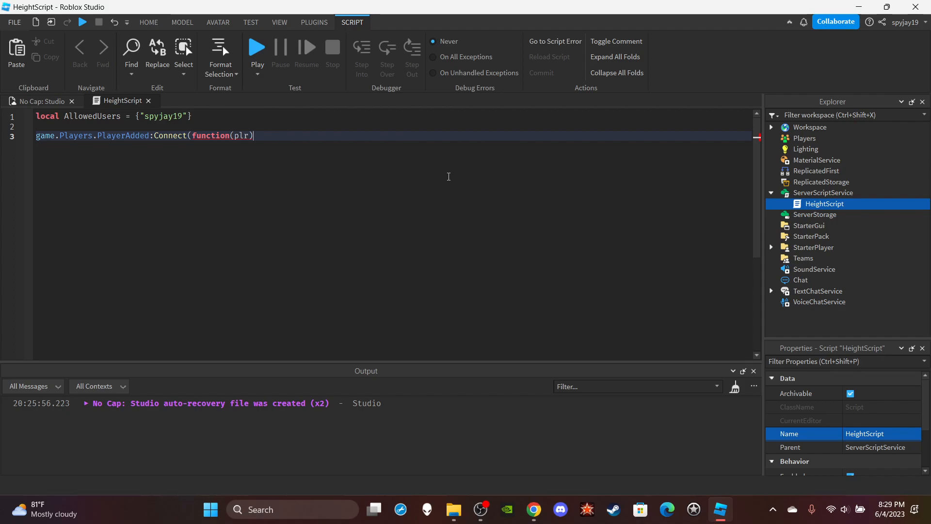
pyautogui.write('plr')
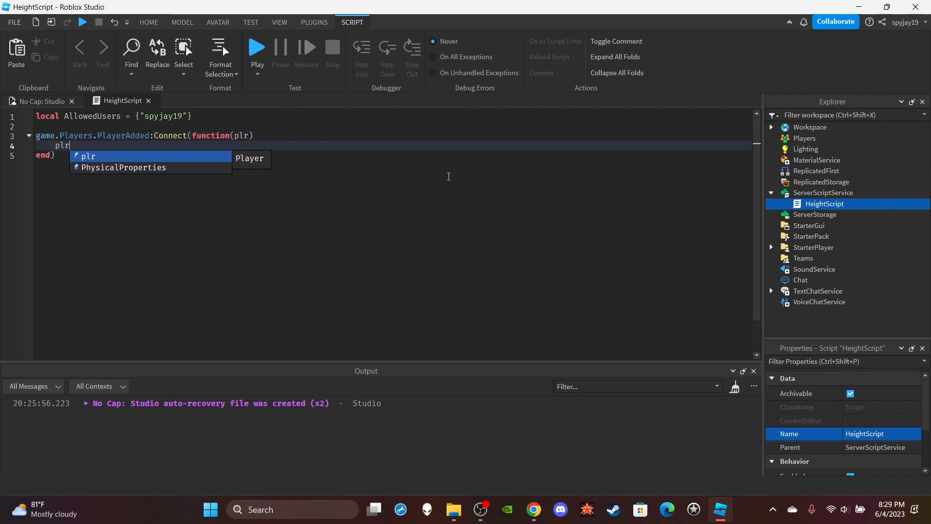
pyautogui.write('.Chatted:Connect(function(msg')
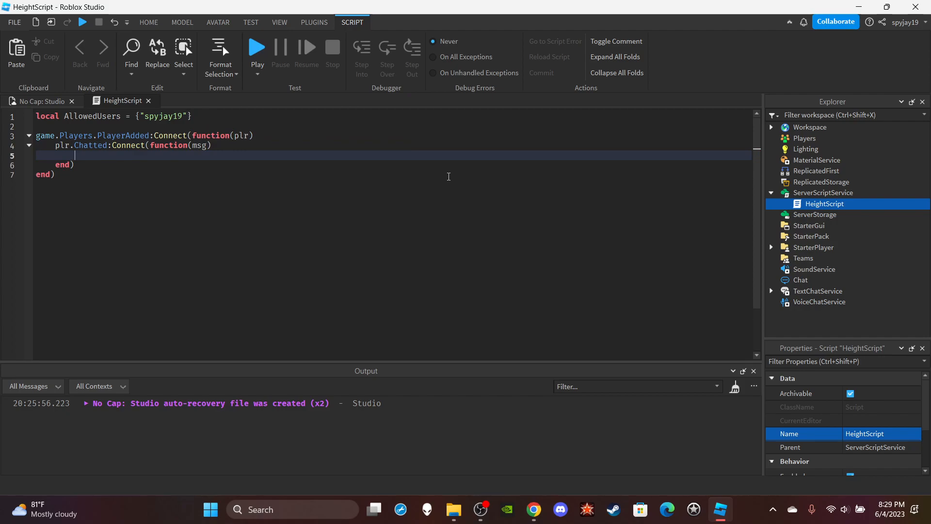
# Add the check if table.find(AllowedUsers, plr.Name) then.
pyautogui.write('if')
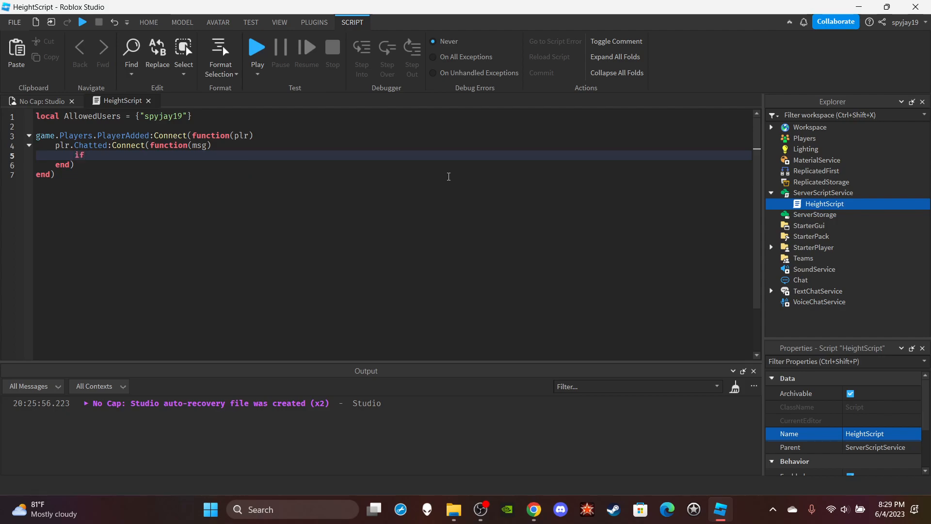
pyautogui.write('table.find(al')
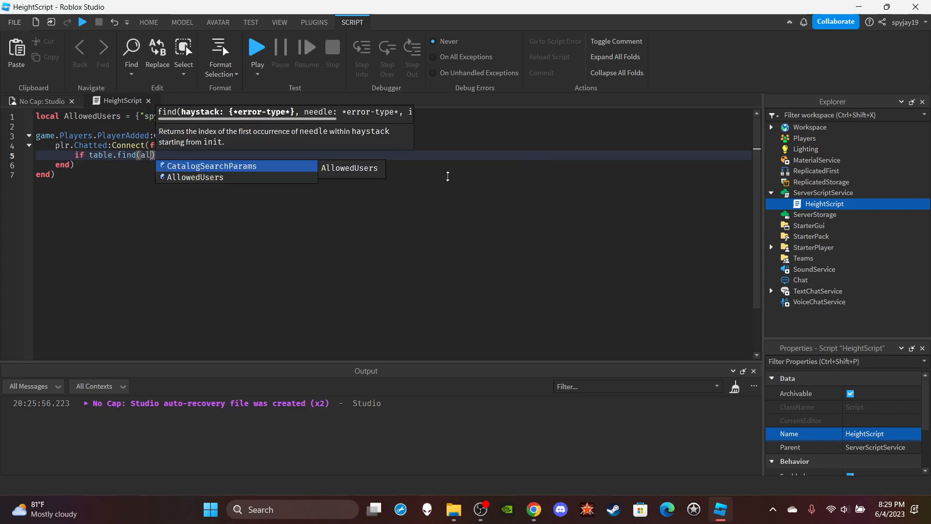
pyautogui.write('llowedUsers,')
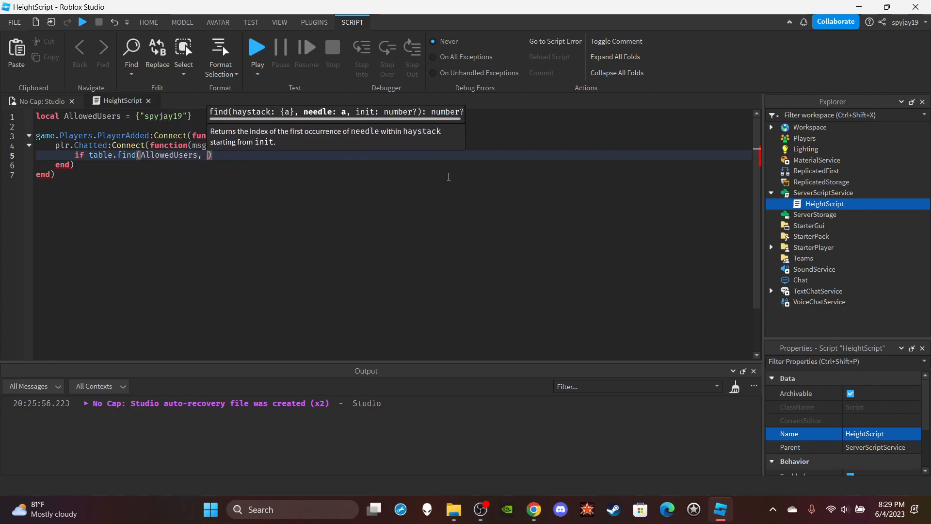
pyautogui.write('plr.Name)')
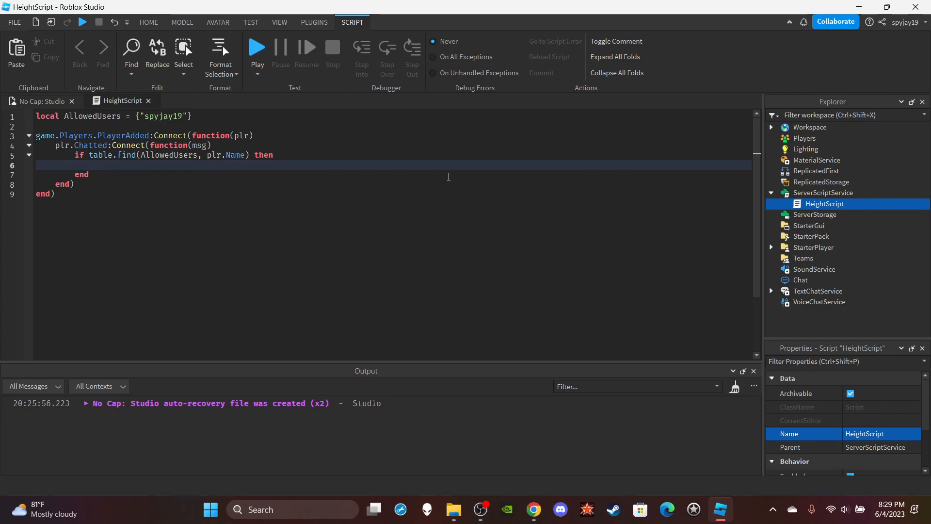
# Declare local Args by splitting msg on spaces.
pyautogui.write('local')
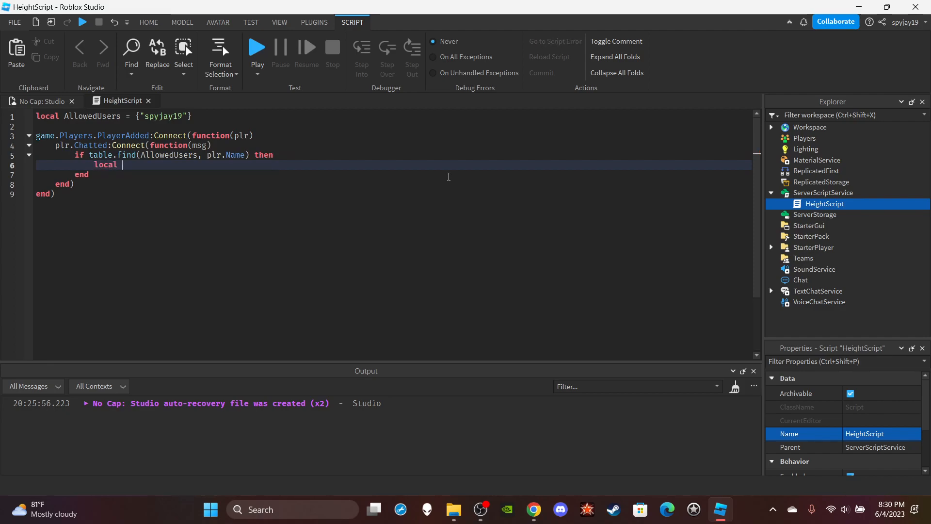
pyautogui.write('Args = string.split(')
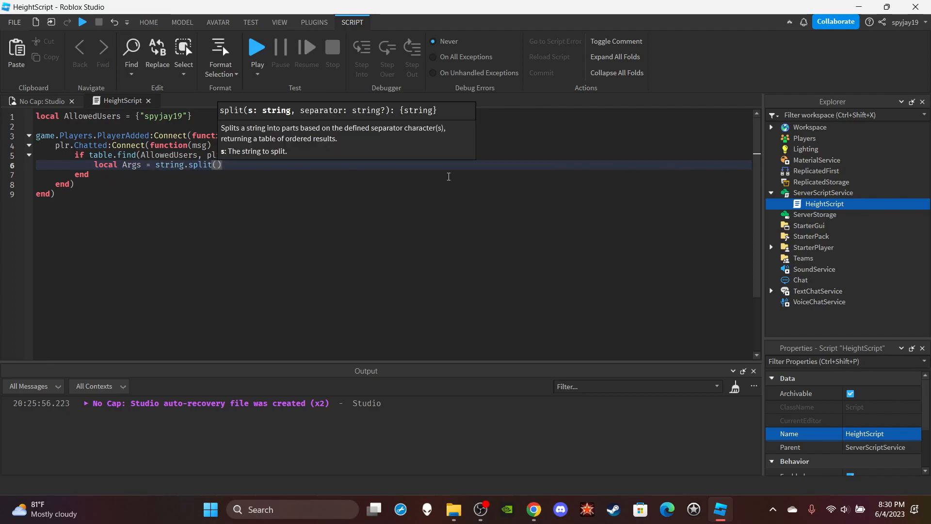
pyautogui.write('msg,')
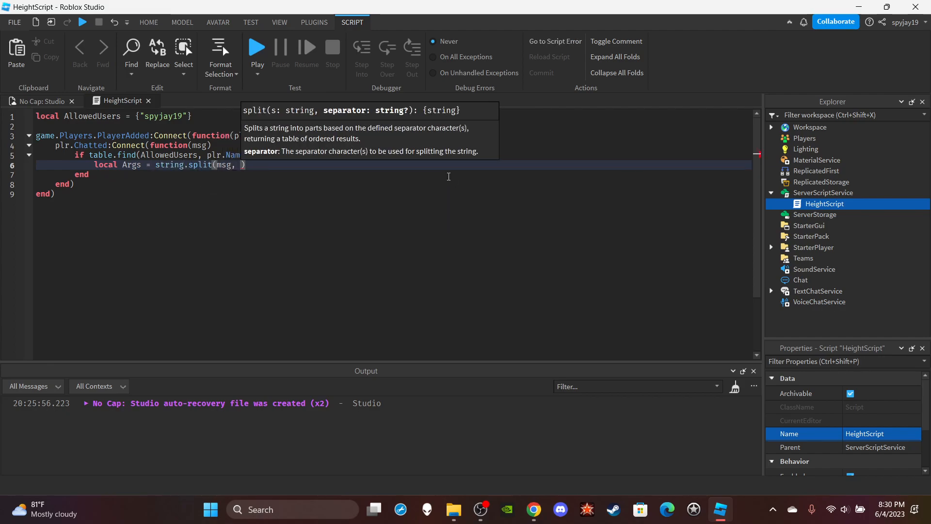
pyautogui.write('""')
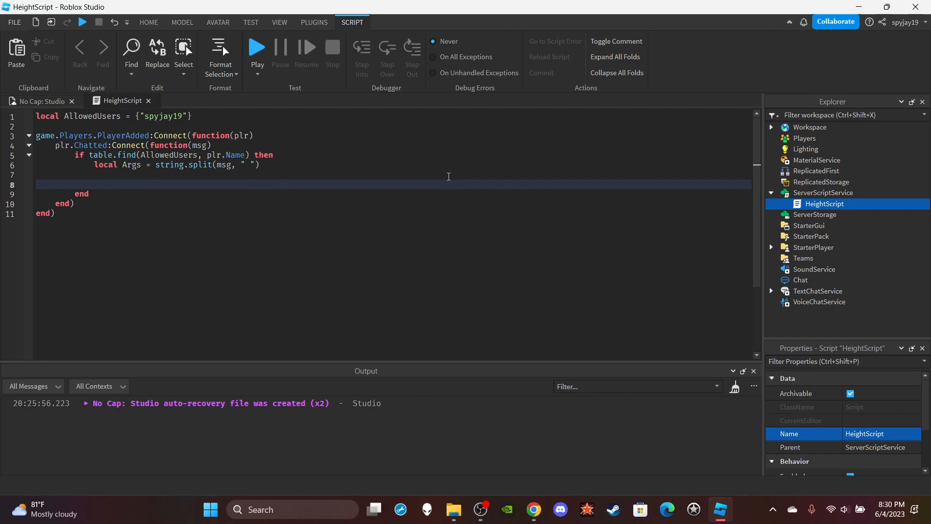
# Add the check if Args[1] == ":Height" then.
pyautogui.write('if Args[')
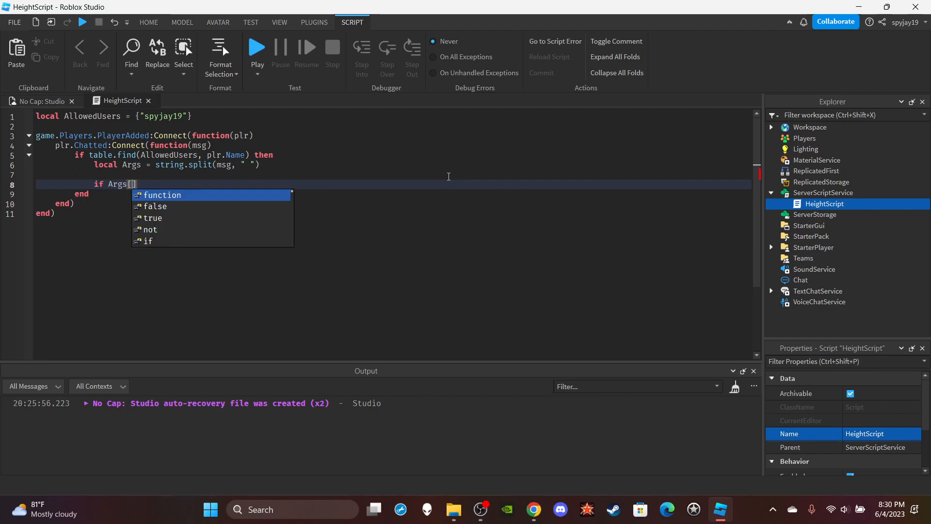
pyautogui.write('1] == ""')
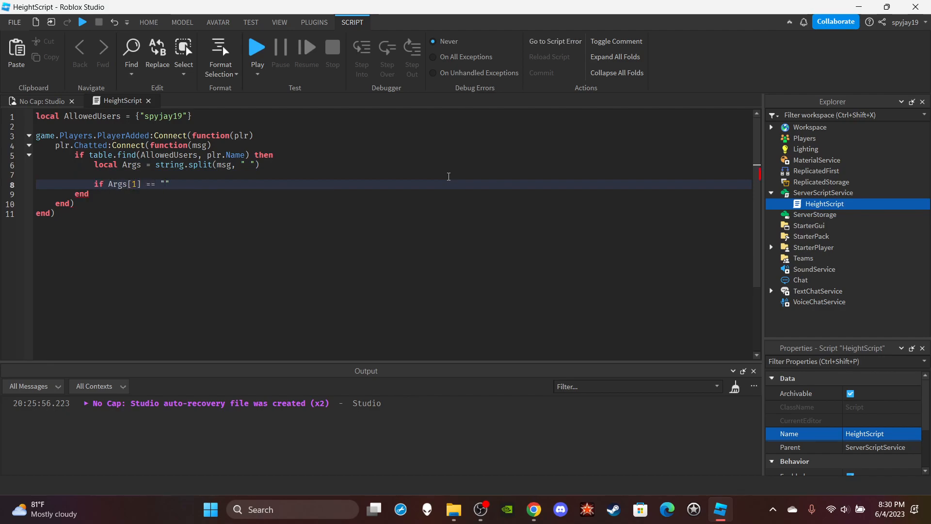
pyautogui.write(':')
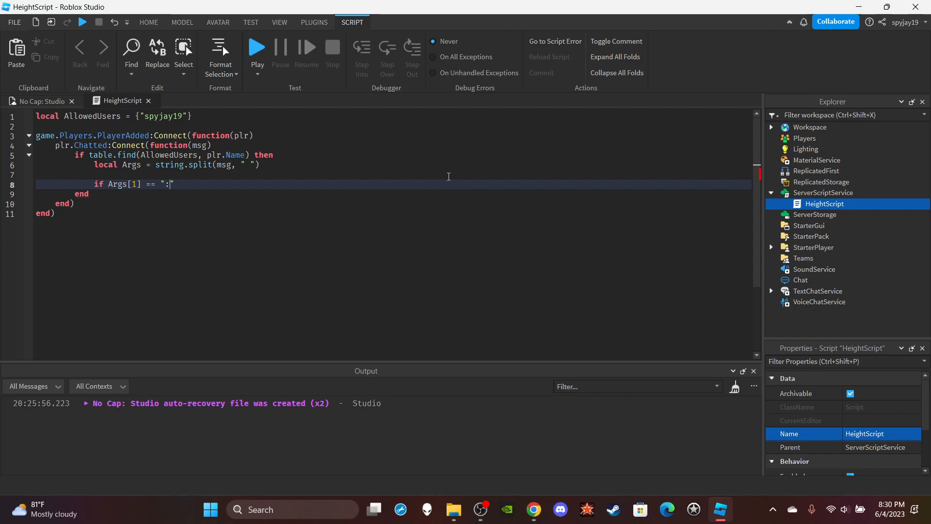
pyautogui.write('Height" then')
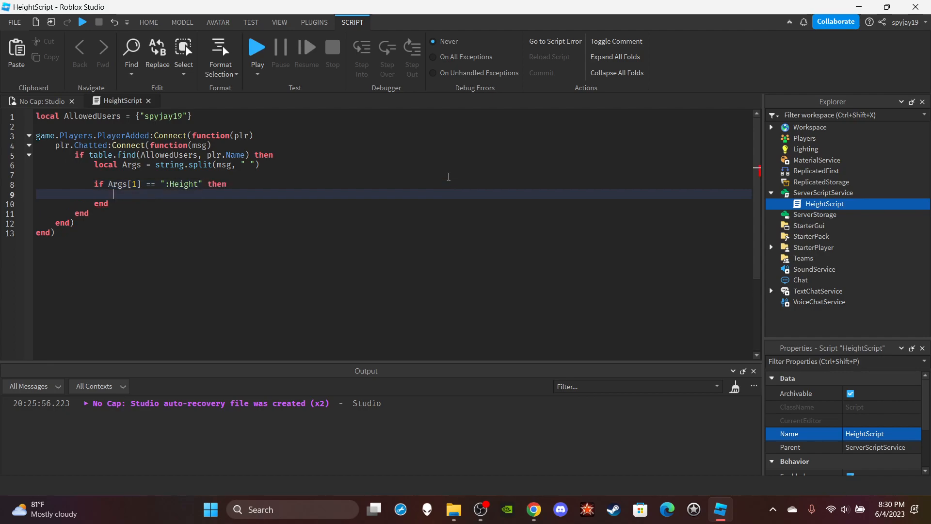
# Loop for i,v in pairs over Workspace children, testing v.Name == Args[2].
pyautogui.write('for')
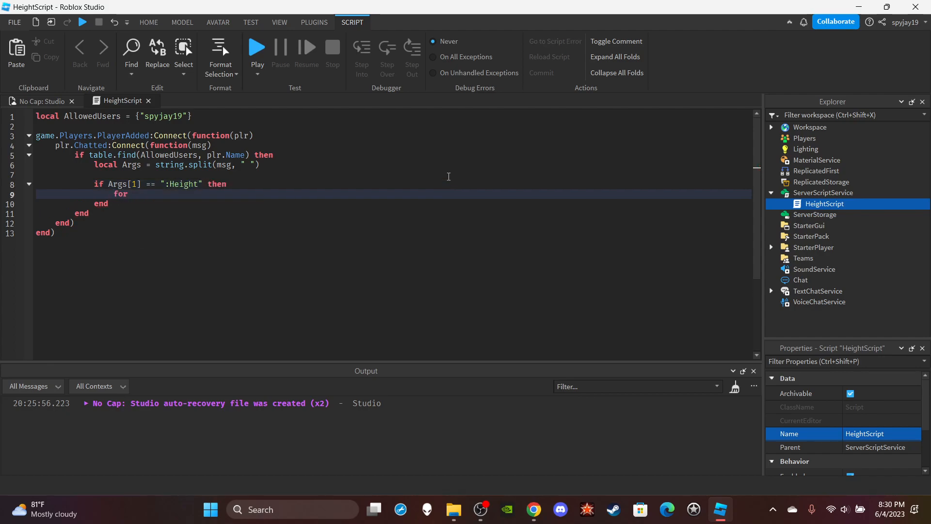
pyautogui.write('i,v in pairs(game.Workspace:GetChildren()) do')
pyautogui.write('if v')
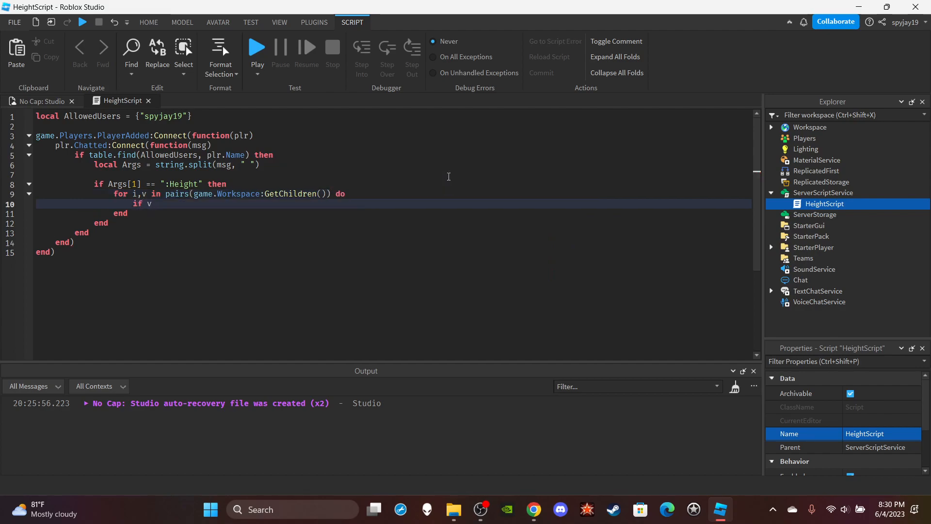
pyautogui.write('.Name ==')
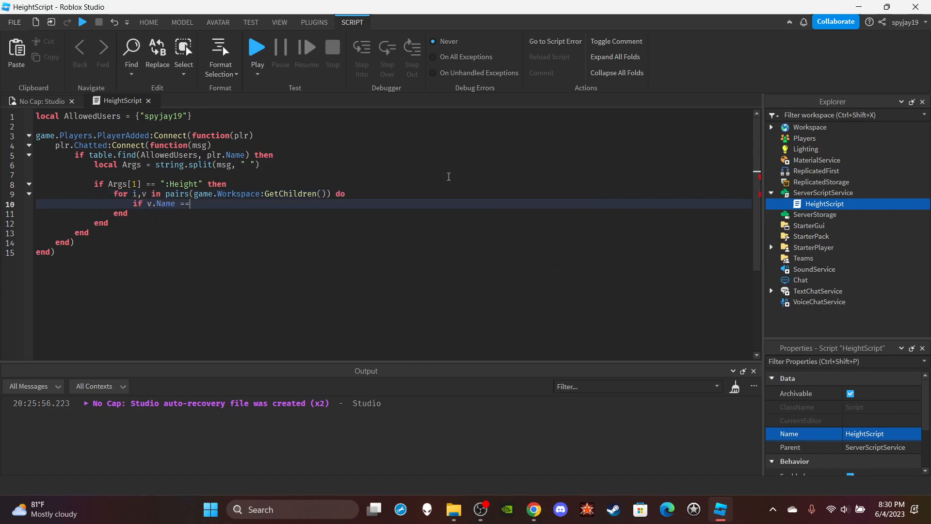
pyautogui.write('a')
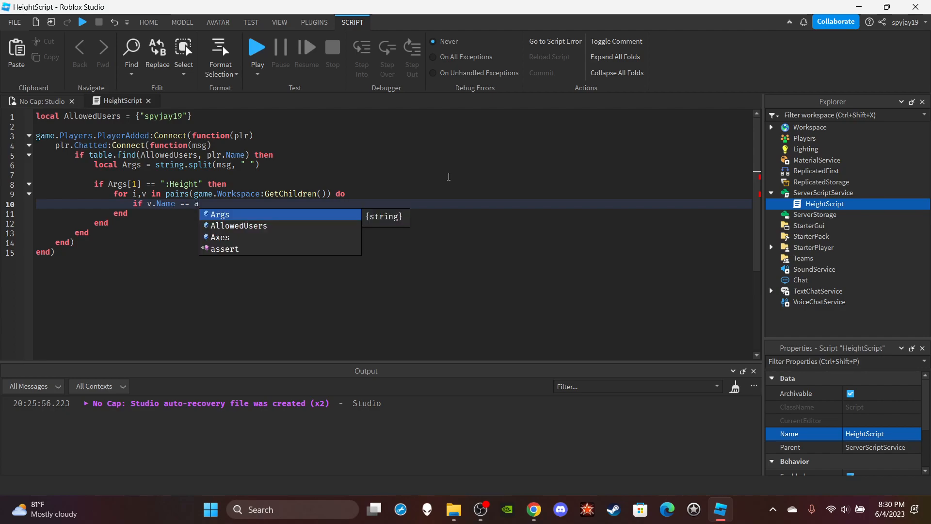
pyautogui.write('rgs[2] then')
pyautogui.write('v')
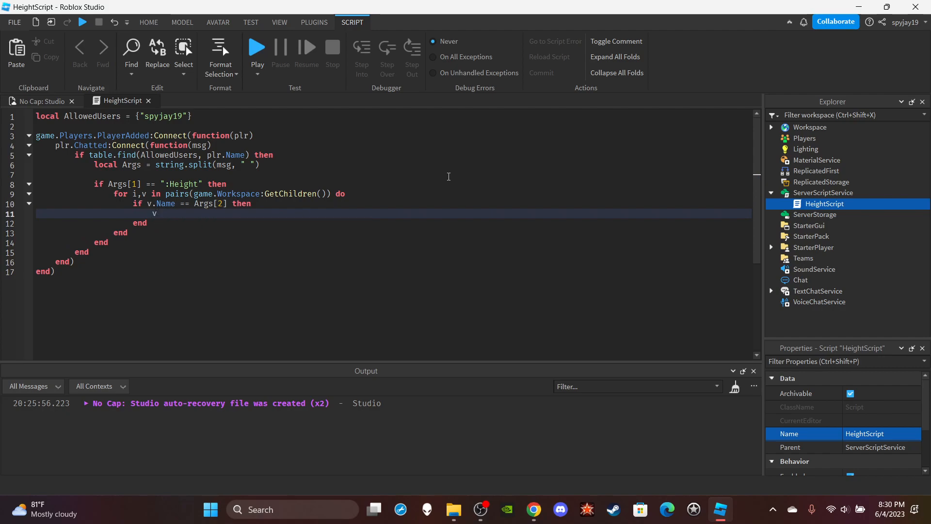
# Set v.Humanoid.BodyHeightScale.Value = Args[3] for the matched model.
pyautogui.write('.Humanoid')
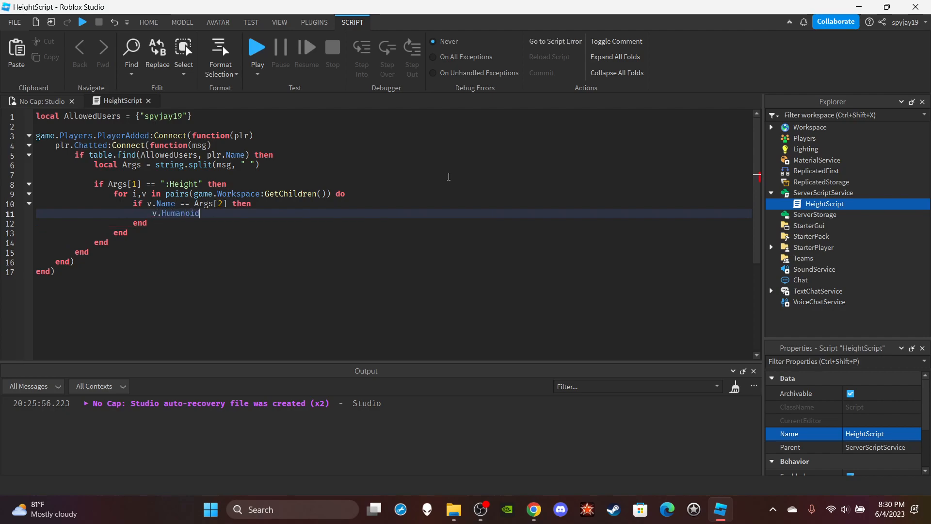
pyautogui.write('.BodyHeightScale')
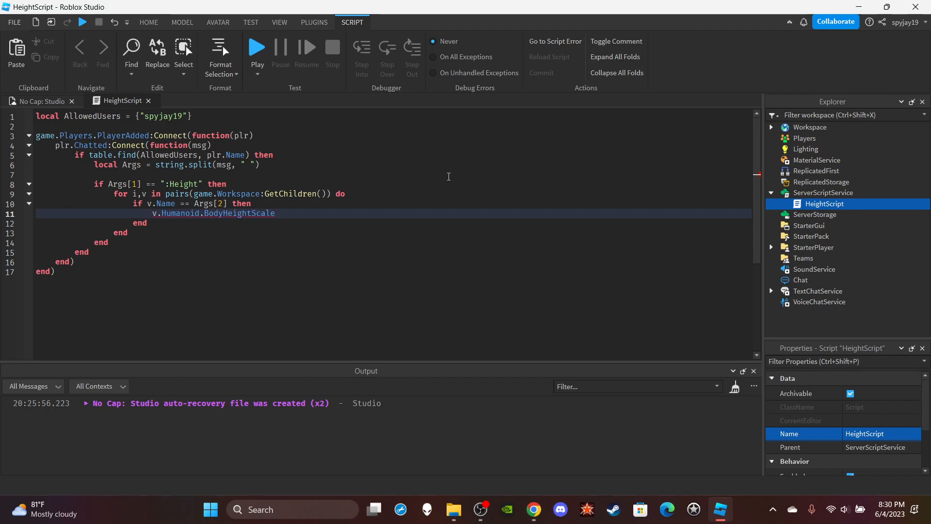
pyautogui.write('.V')
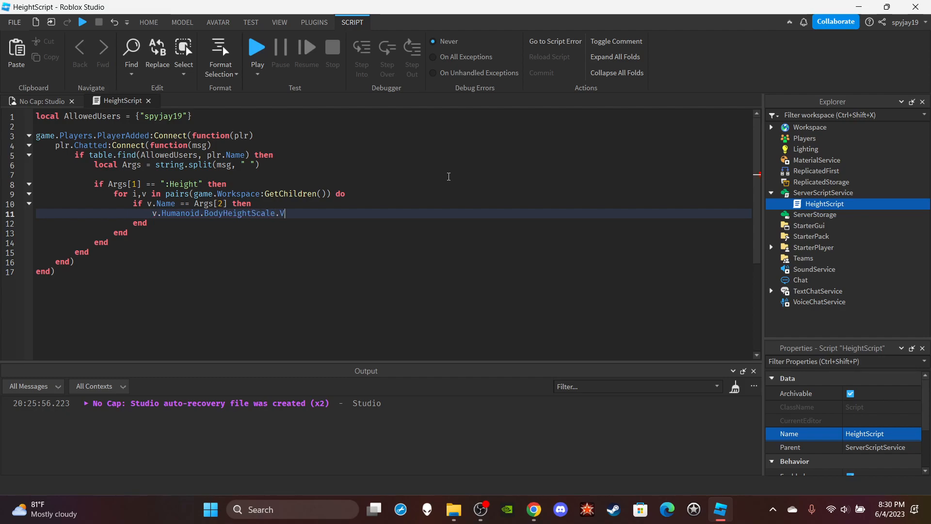
pyautogui.write('alu')
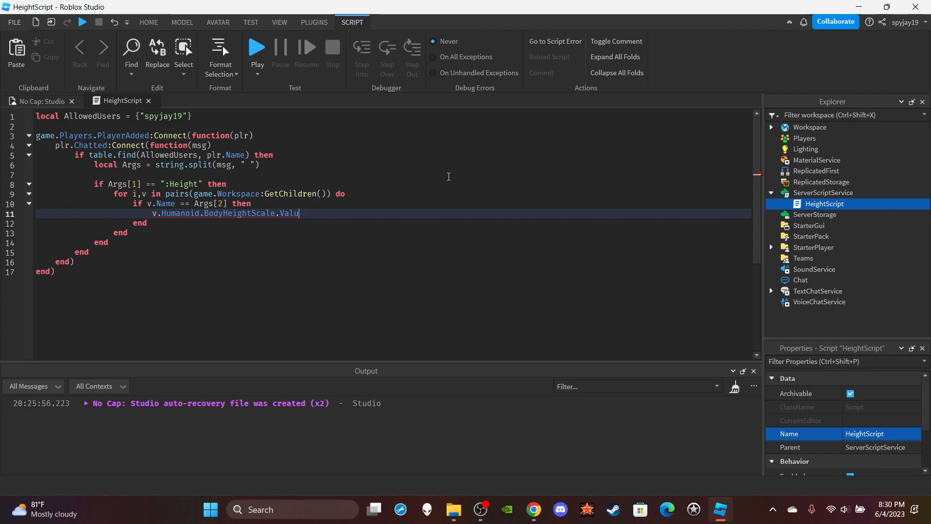
pyautogui.write('e')
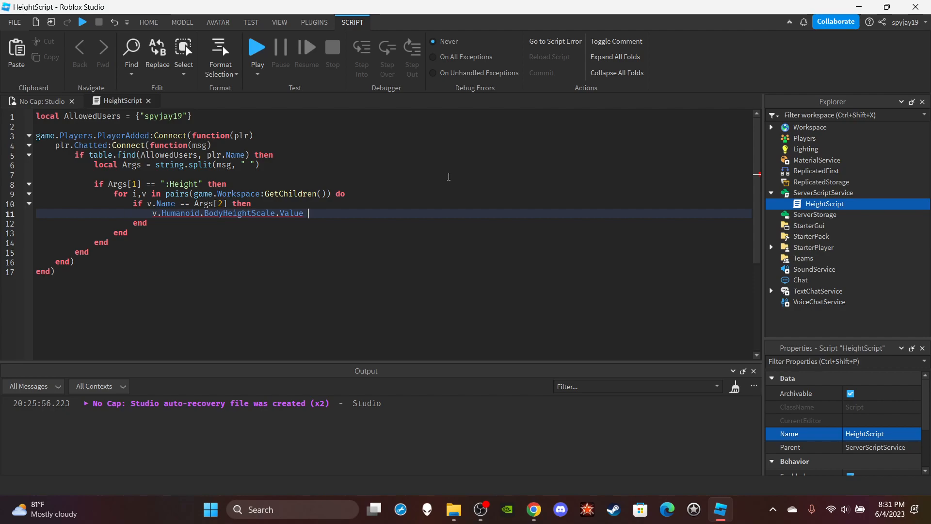
pyautogui.write('= Args')
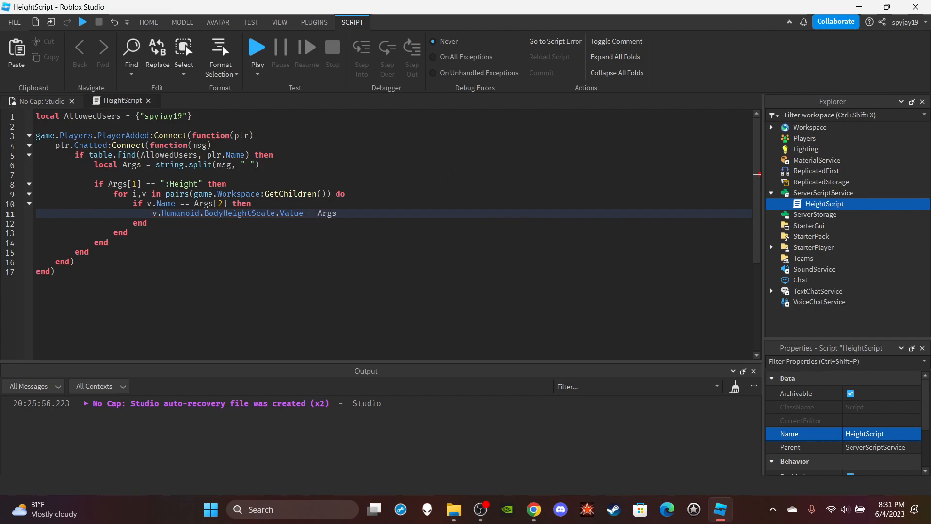
pyautogui.write('[3]')
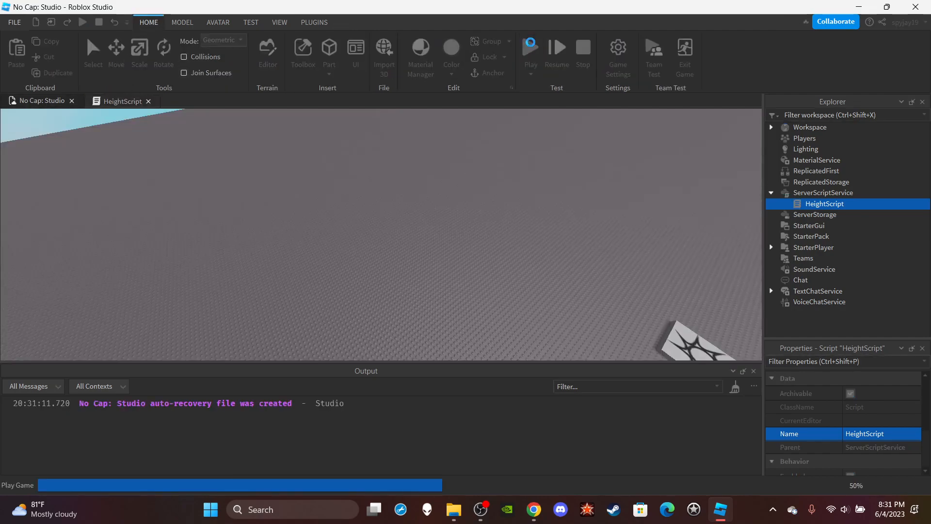
# Start a playtest and send the chat command :Height spyjay19 2.
pyautogui.click(530, 48)
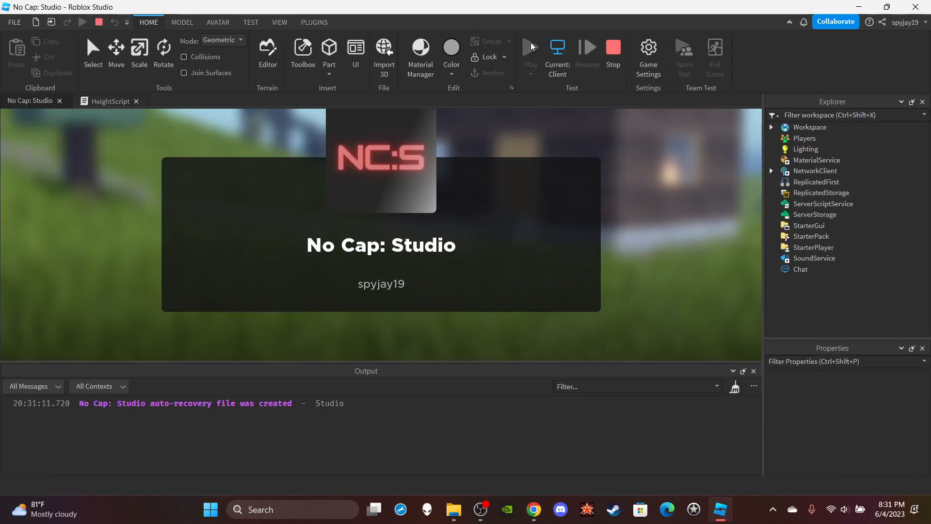
pyautogui.click(530, 47)
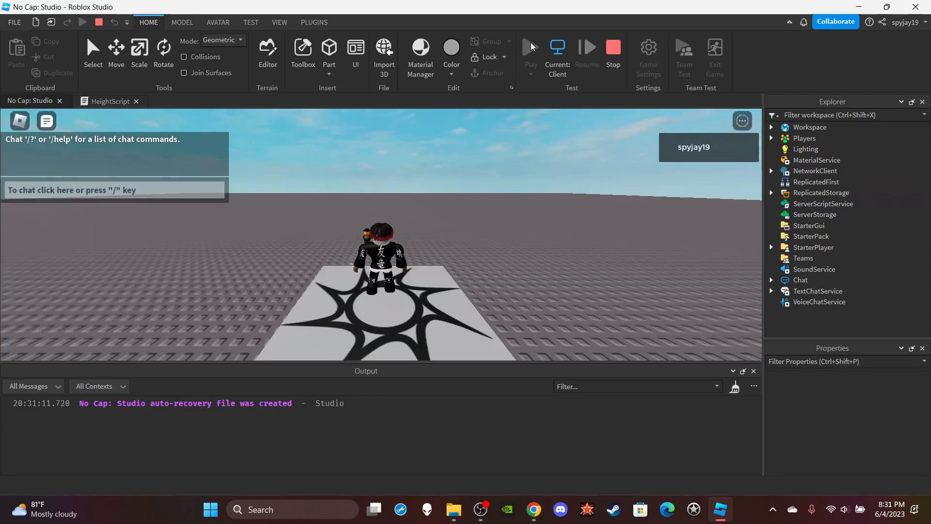
pyautogui.write(':He')
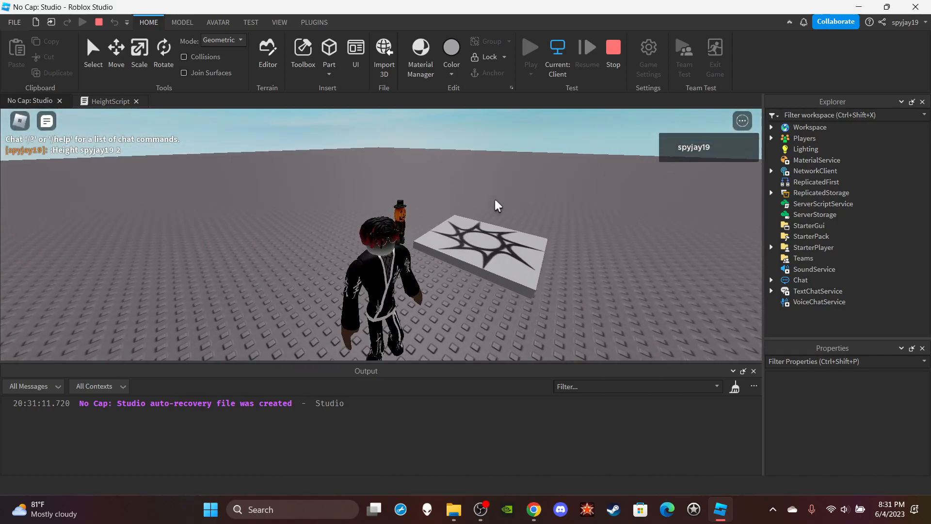
# Send :Height spyjay19 1.1 and 1.3 in chat, then stop the playtest.
pyautogui.write(':height')
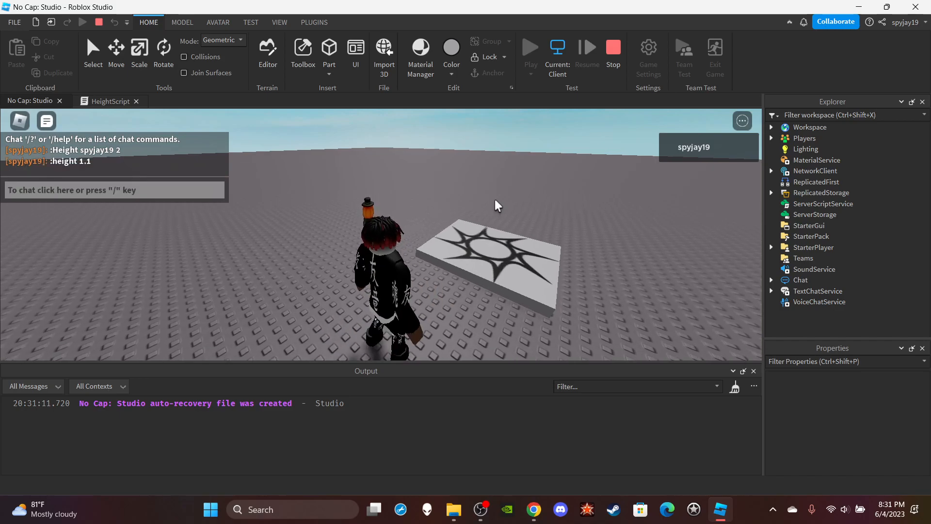
pyautogui.write(':Height spy')
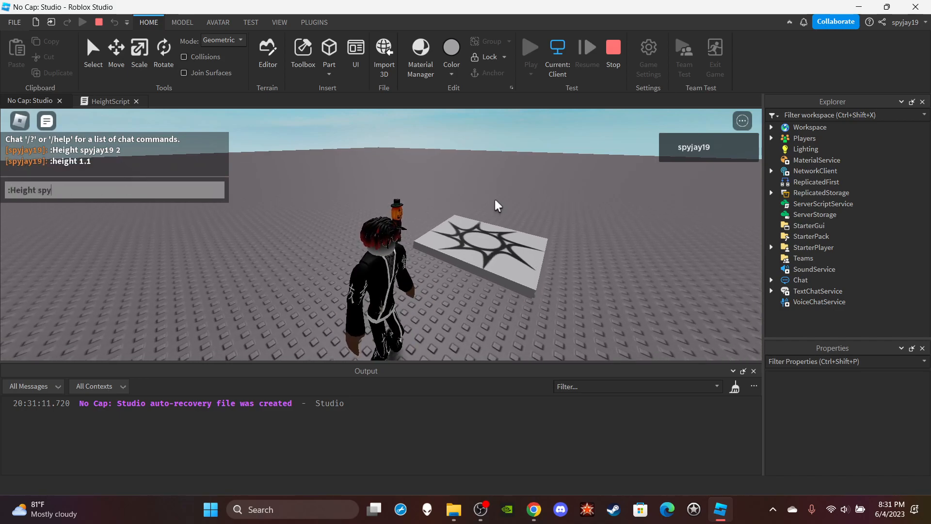
pyautogui.press('enter')
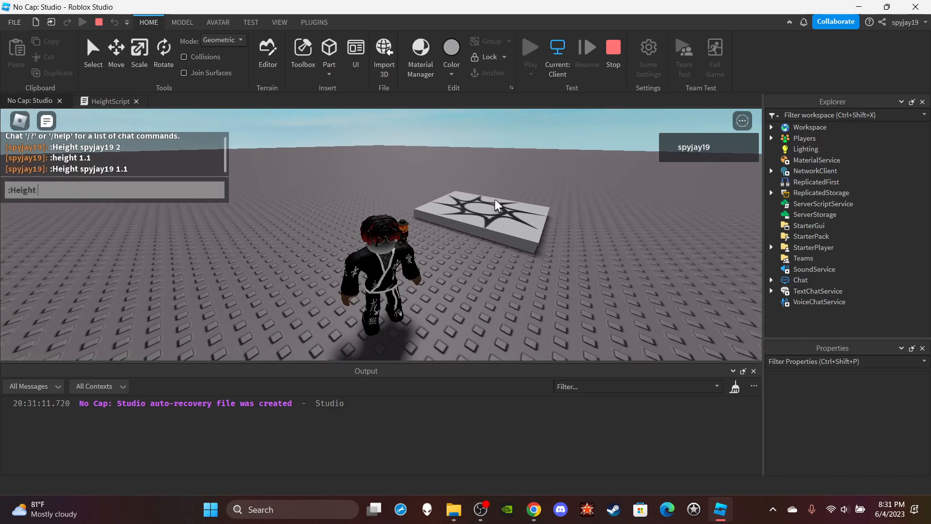
pyautogui.write('sp')
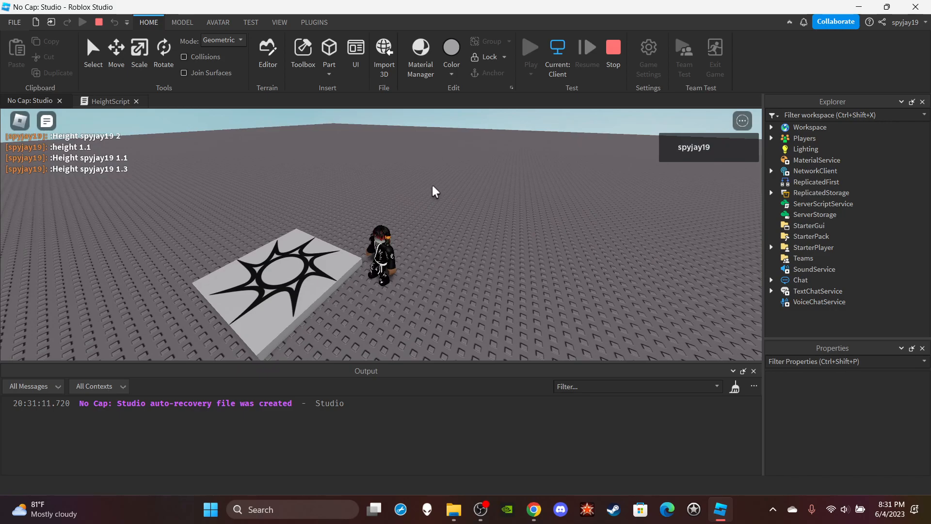
pyautogui.moveTo(496, 325)
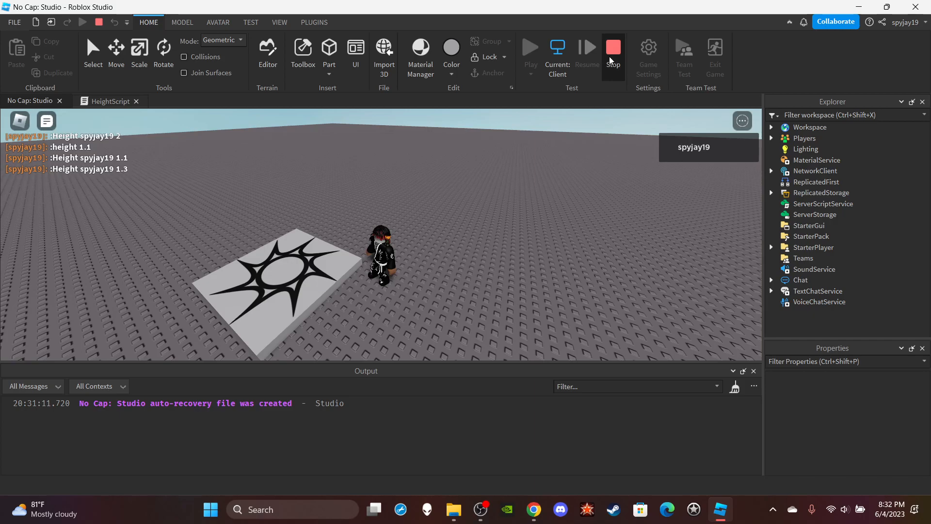
pyautogui.click(612, 46)
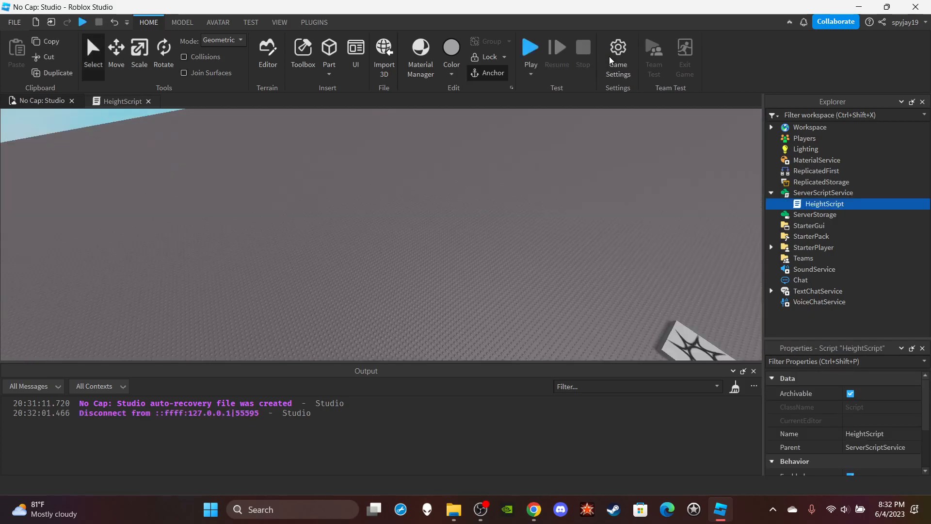